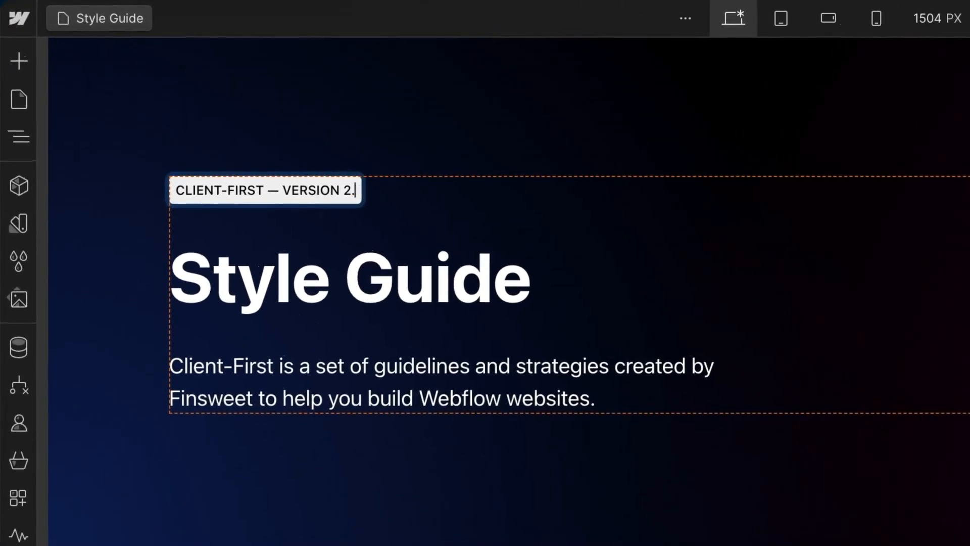
Append 1 to the Style Guide version label so it reads VERSION 2.1
text(1)
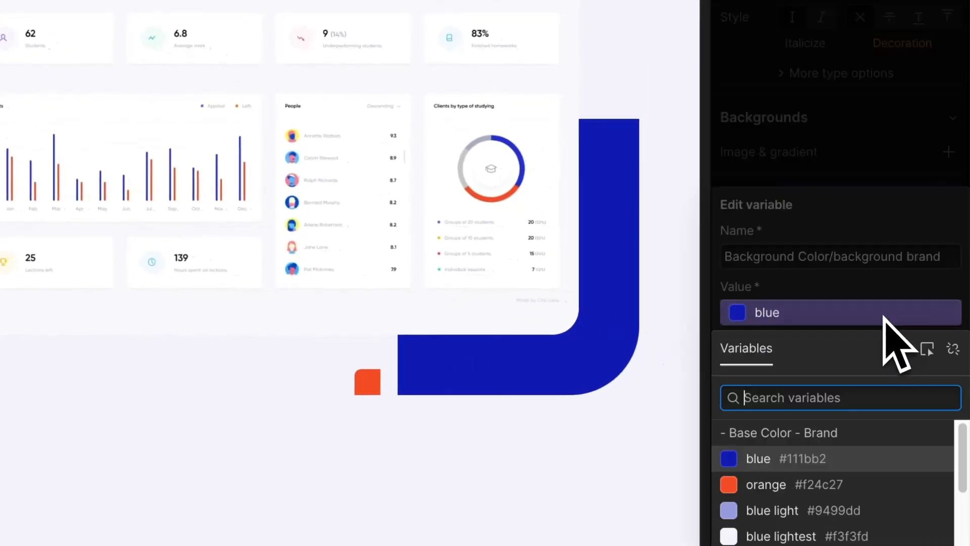
Set background brand to the blue variable and give the heading the text alternate colour
click(765, 484)
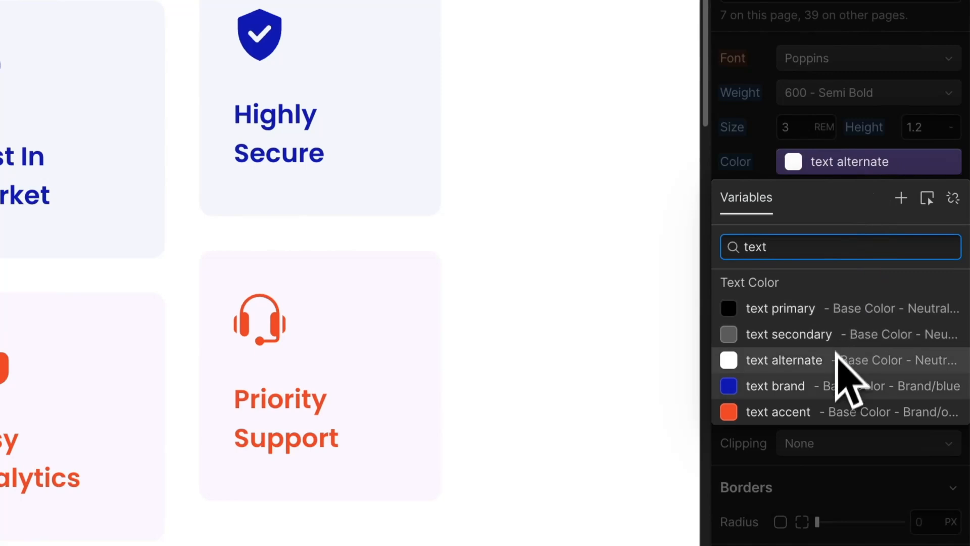
click(775, 386)
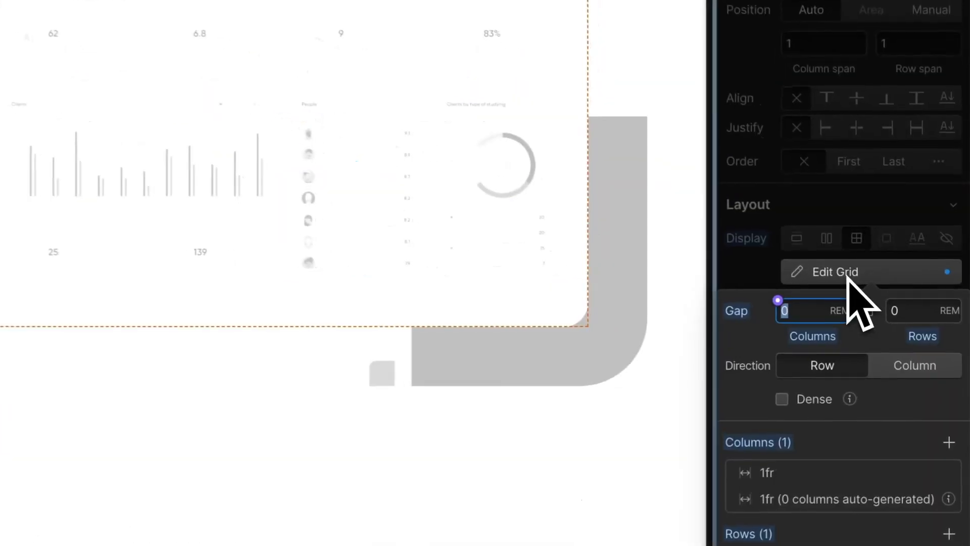
Enter 1.5 rem for the header grid's column and row gaps and finish editing
text(1.5)
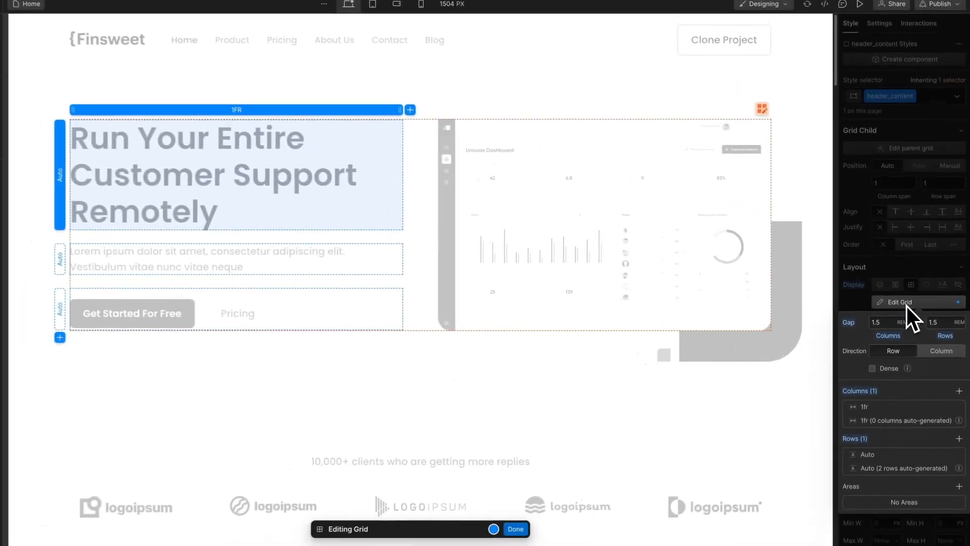
click(516, 529)
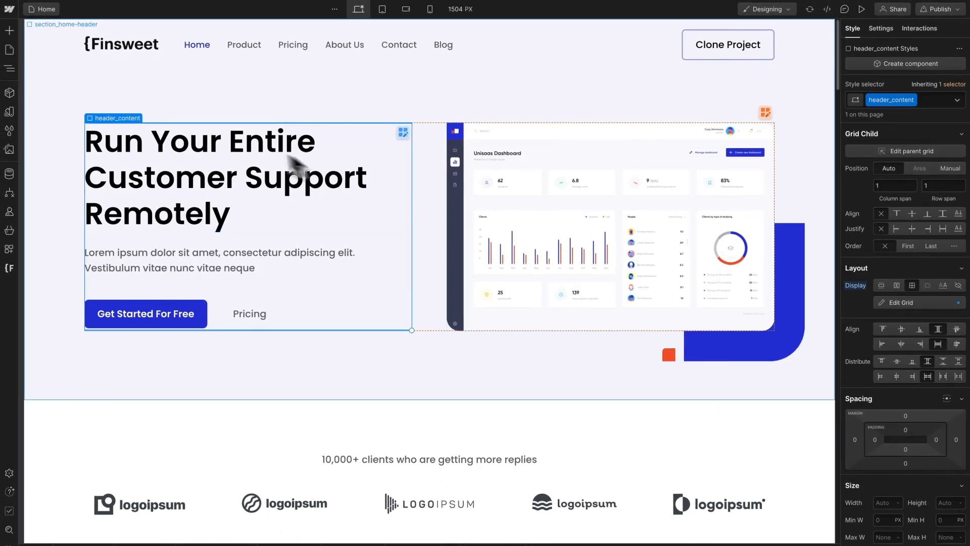
click(9, 68)
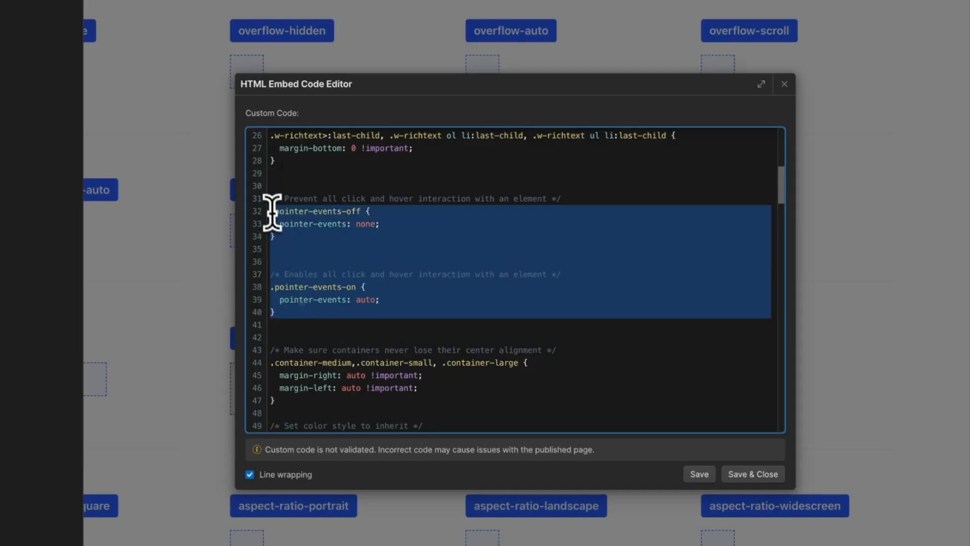
Bring up the global styles embed with the pointer-events-off and pointer-events-on classes
key(Delete)
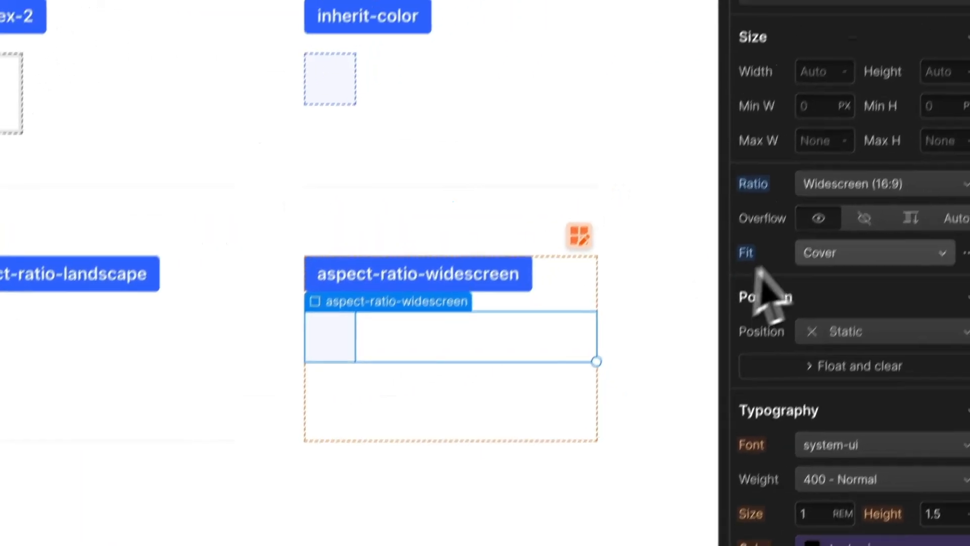
Choose Widescreen (16:9) from the Ratio presets for aspect-ratio-widescreen
click(872, 183)
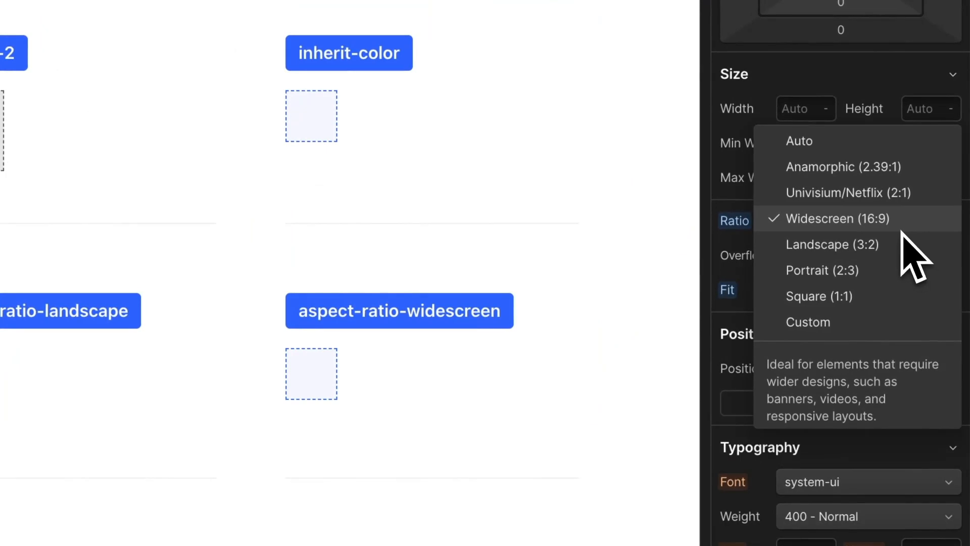
click(835, 218)
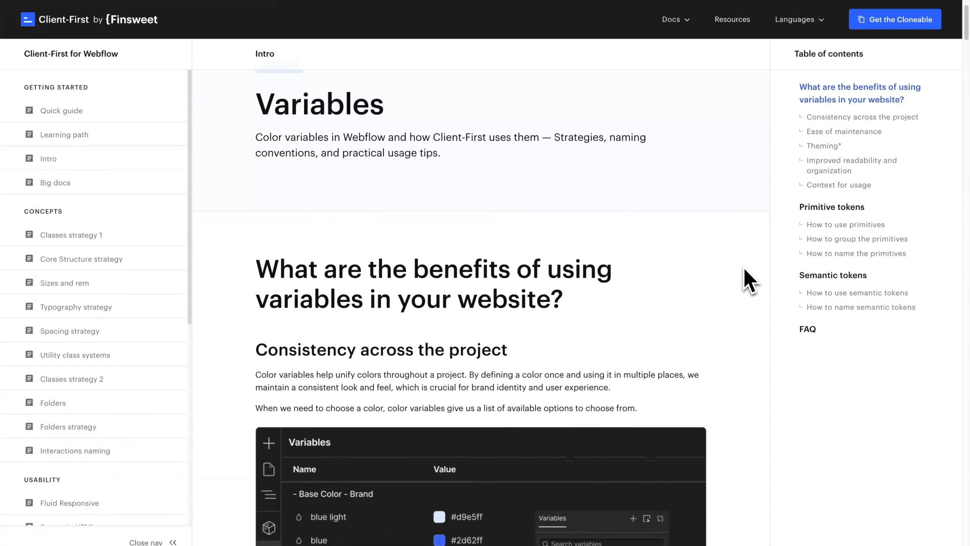
Scroll the Variables docs page down to the Ease of maintenance section
scroll(down, 3)
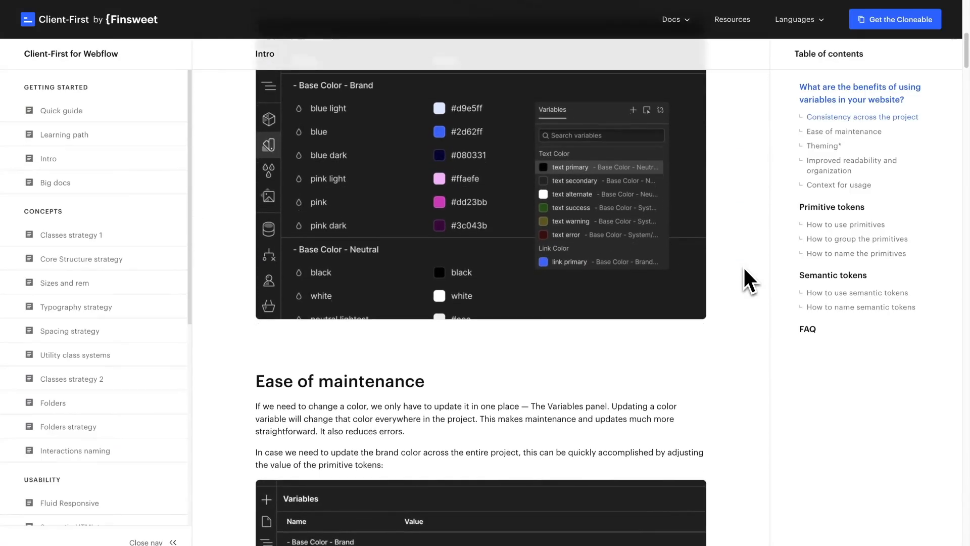